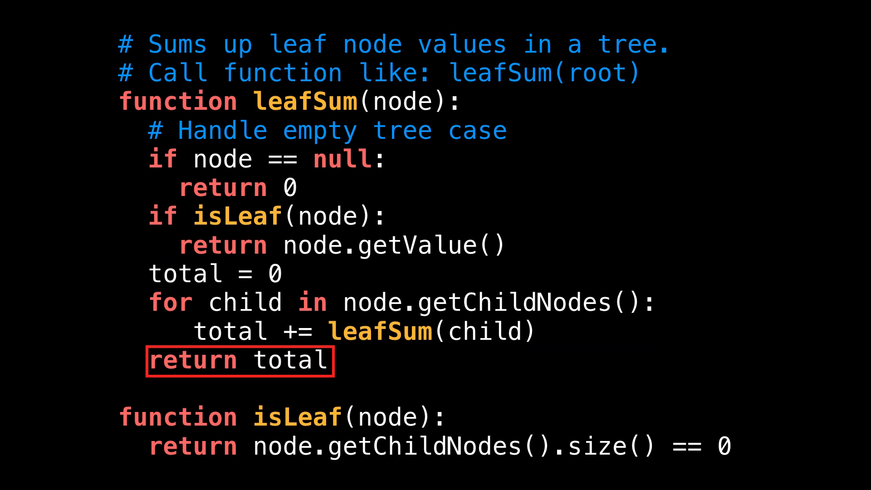
{"action": "left_click", "coordinate": [239, 361]}
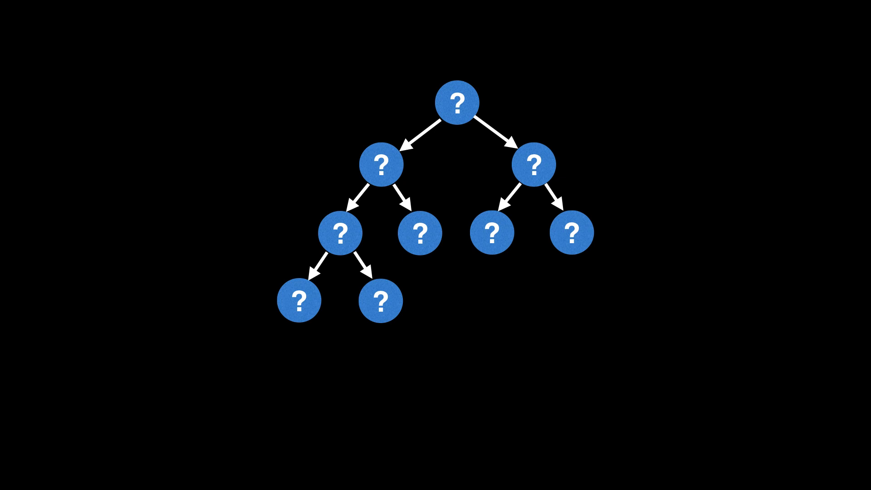
{"action": "left_click", "coordinate": [456, 104]}
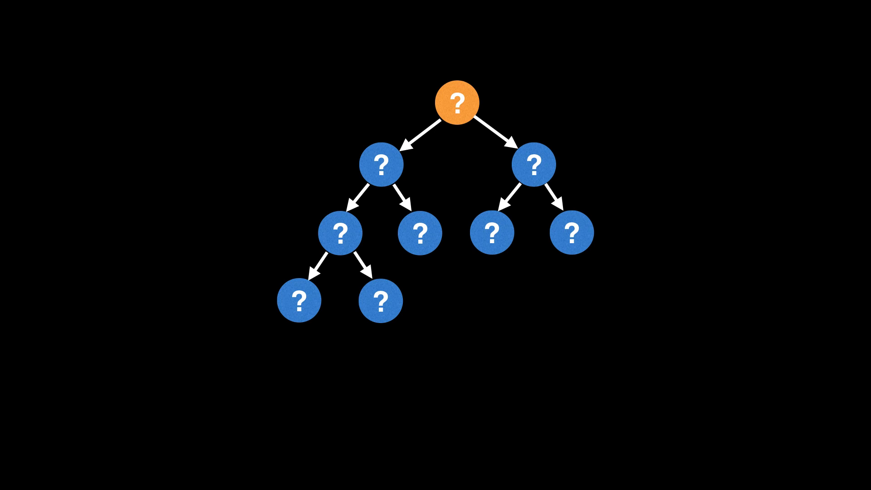